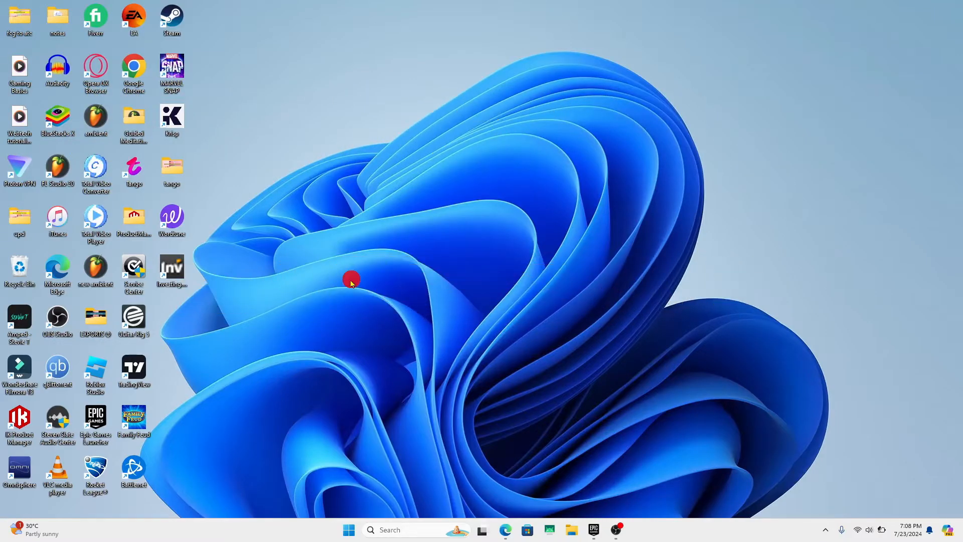
mouse_move(95, 227)
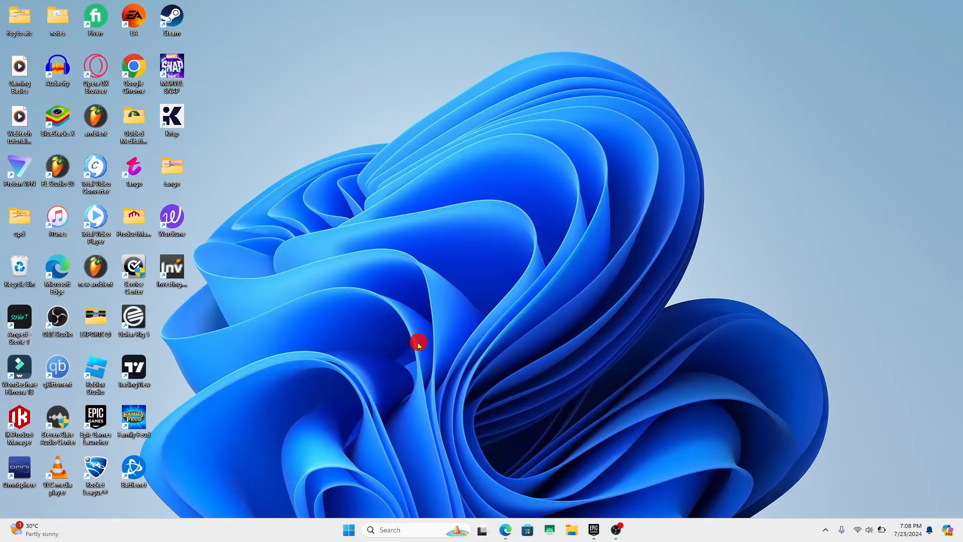
- Launch Epic Games Launcher and open Settings from the profile avatar's account menu
left_click(592, 529)
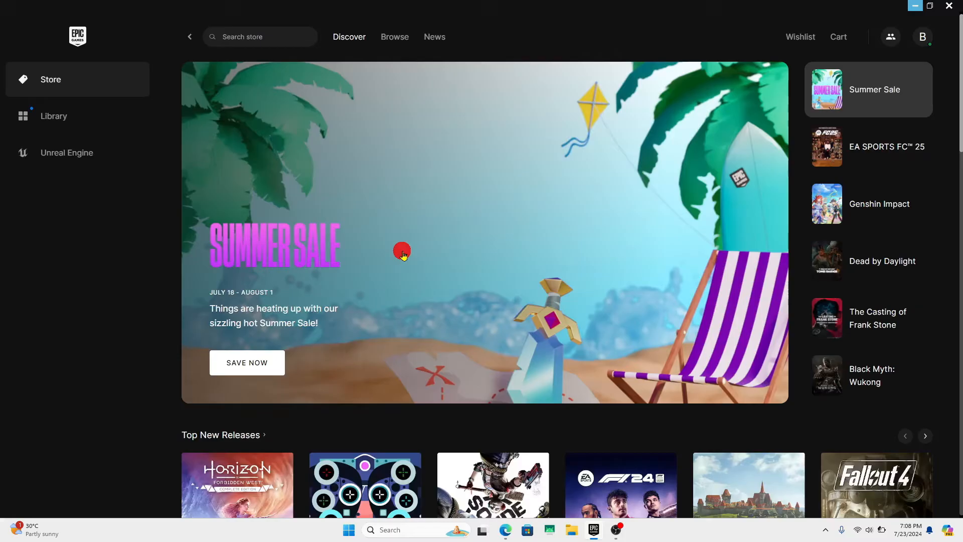
left_click(886, 146)
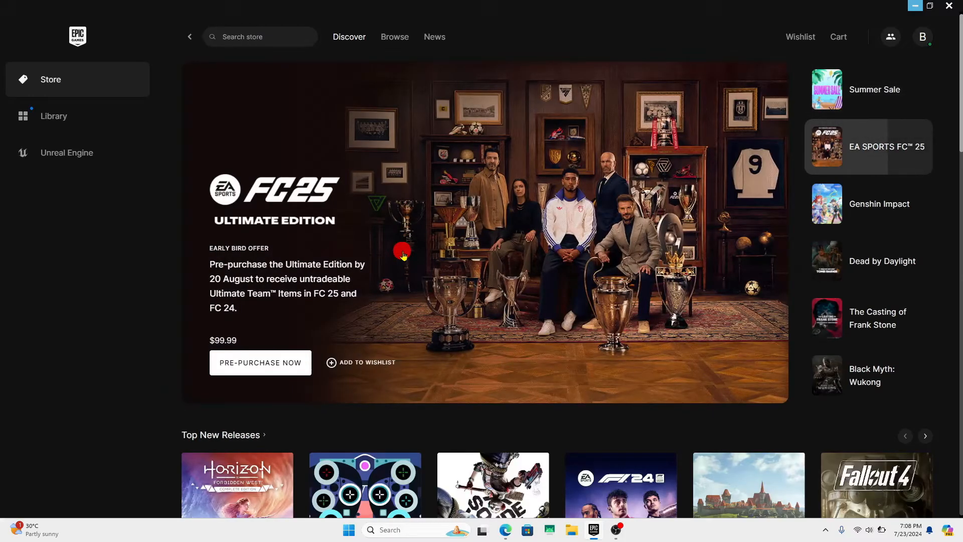
mouse_move(148, 286)
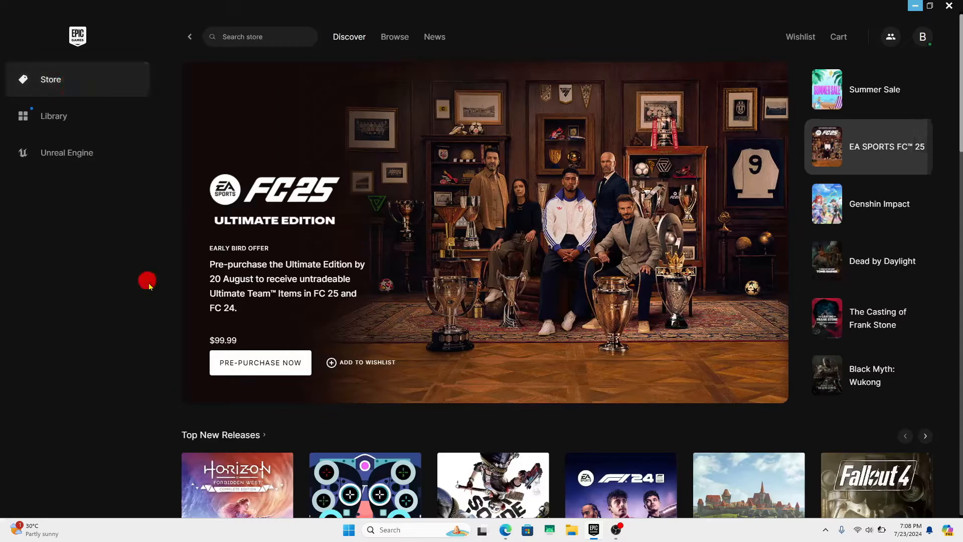
left_click(868, 203)
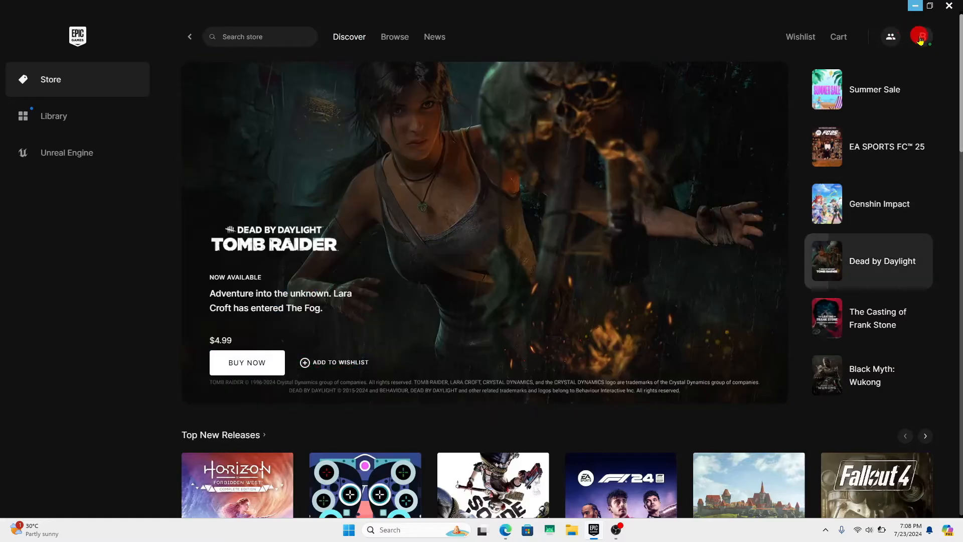
left_click(920, 36)
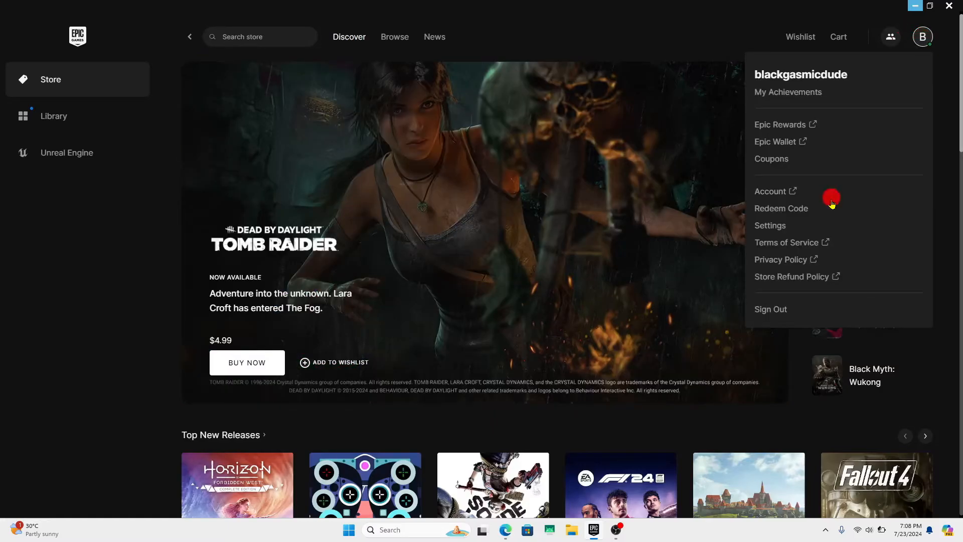
left_click(769, 225)
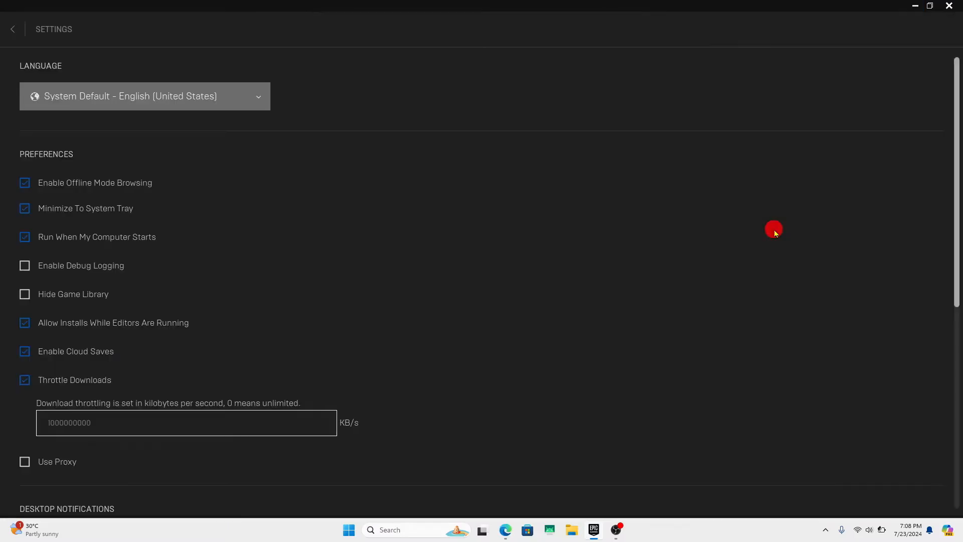
- Scroll Settings down to the free games and news and special offers notification checkboxes
scroll("down", 3)
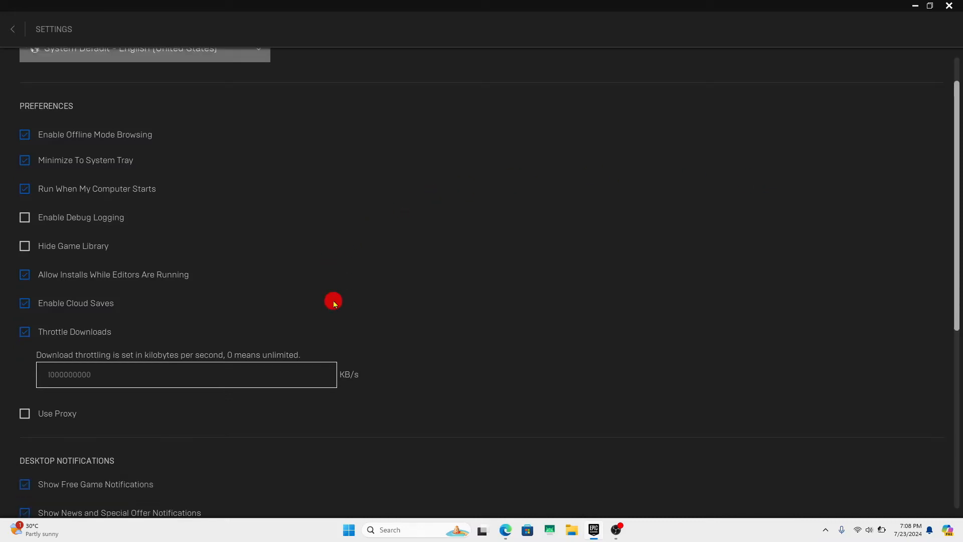
scroll("down", 3)
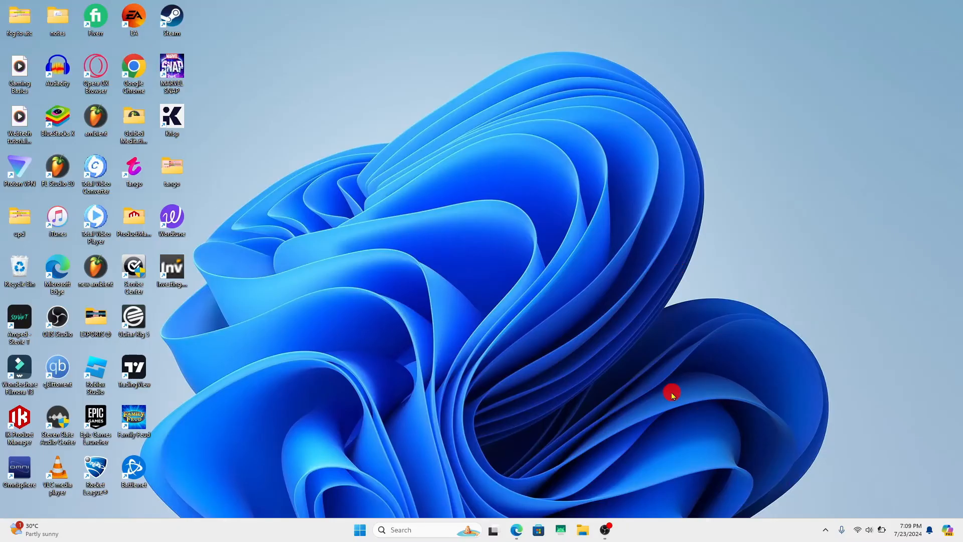
mouse_move(534, 328)
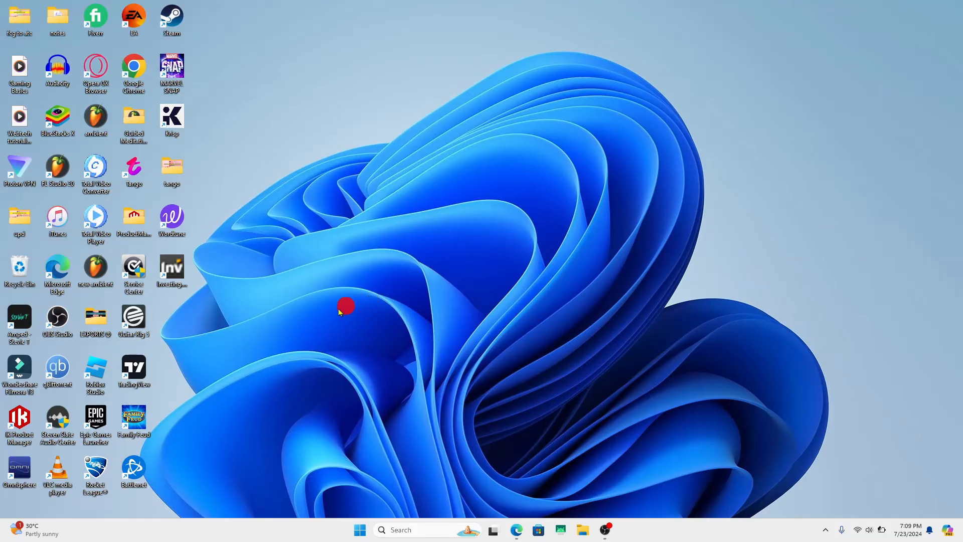
- Relaunch Epic Games Launcher from its desktop shortcut
double_click(95, 416)
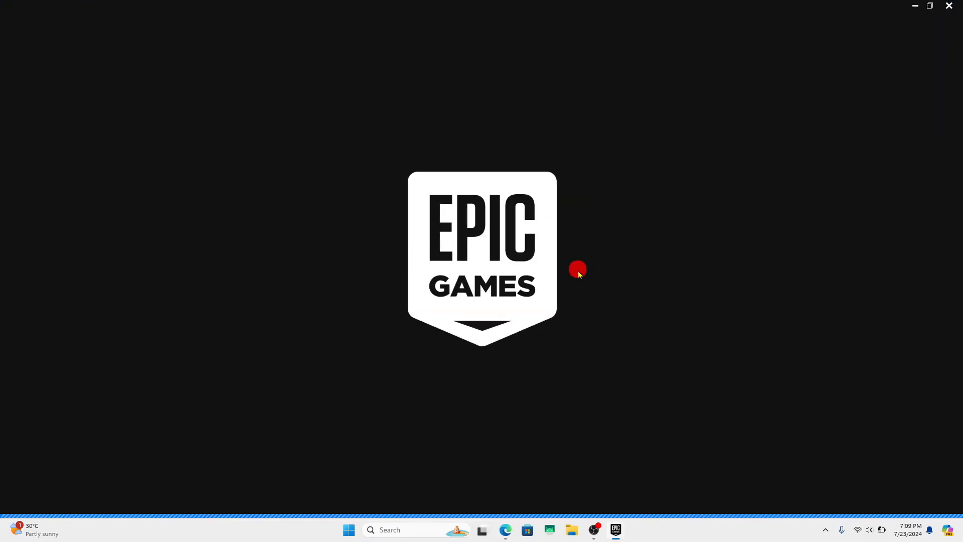